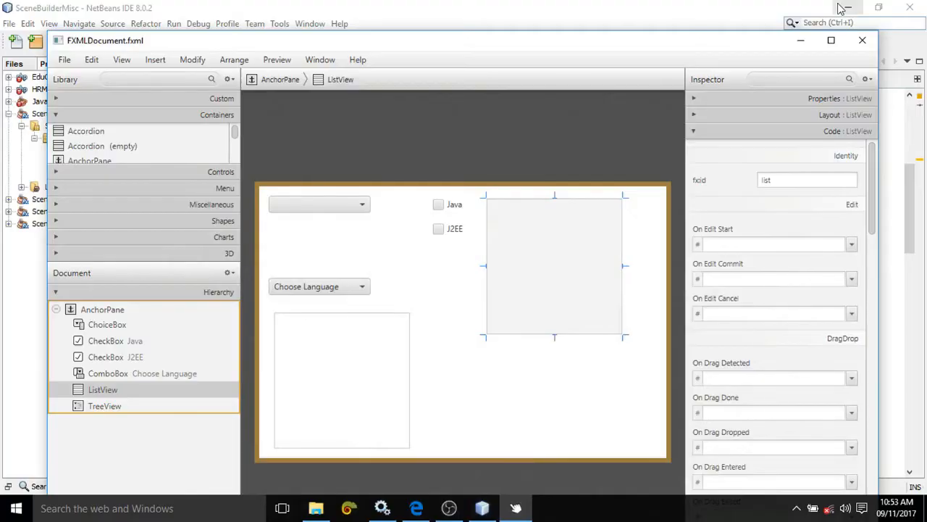
pyautogui.moveTo(844, 8)
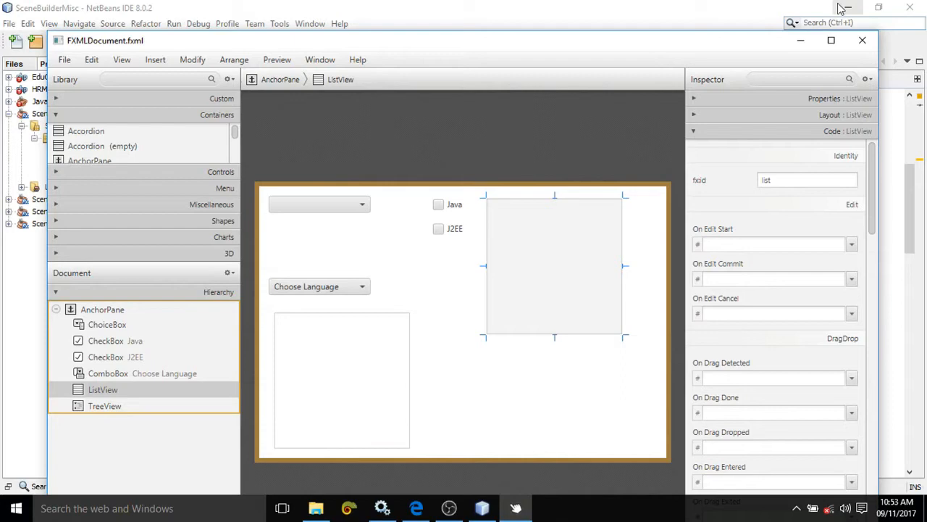
pyautogui.moveTo(354, 195)
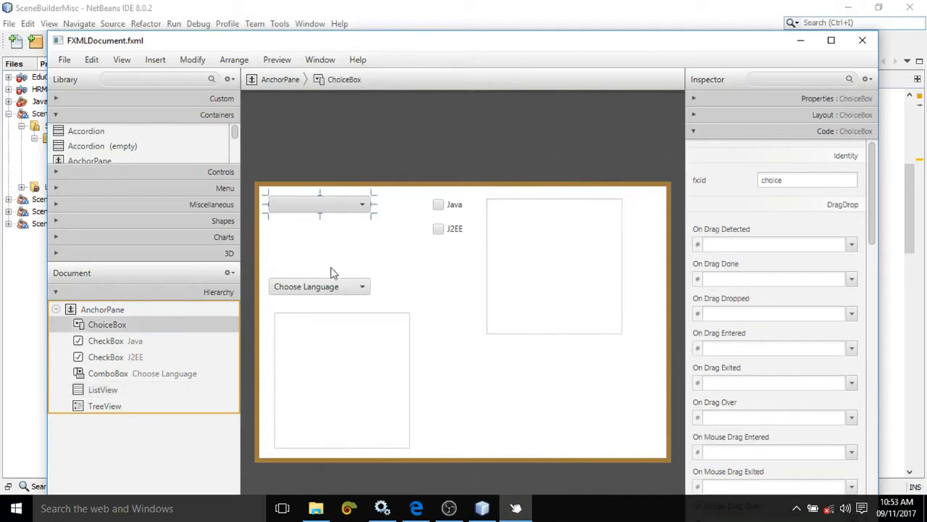
# Step: Review the fx:id and handlers of the list view, choice box, Java and J2EE checkboxes, and tree view
pyautogui.click(104, 406)
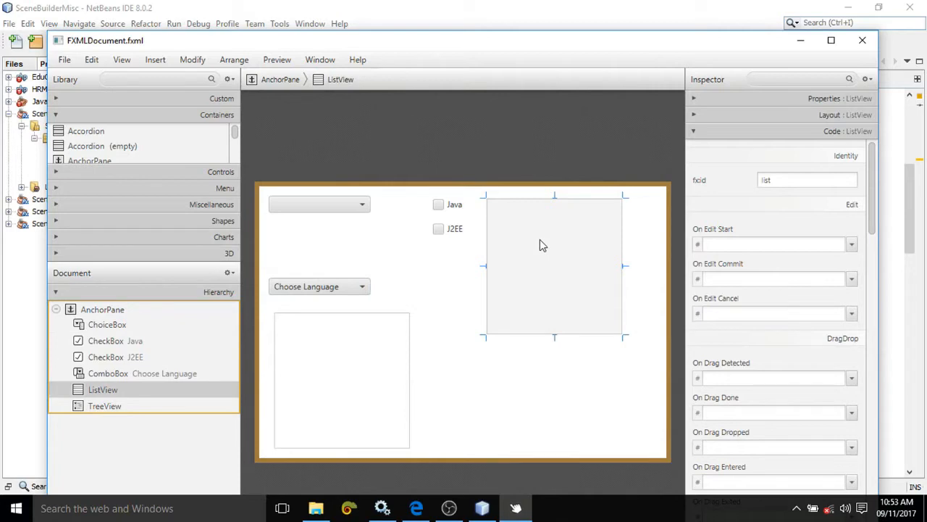
pyautogui.moveTo(131, 180)
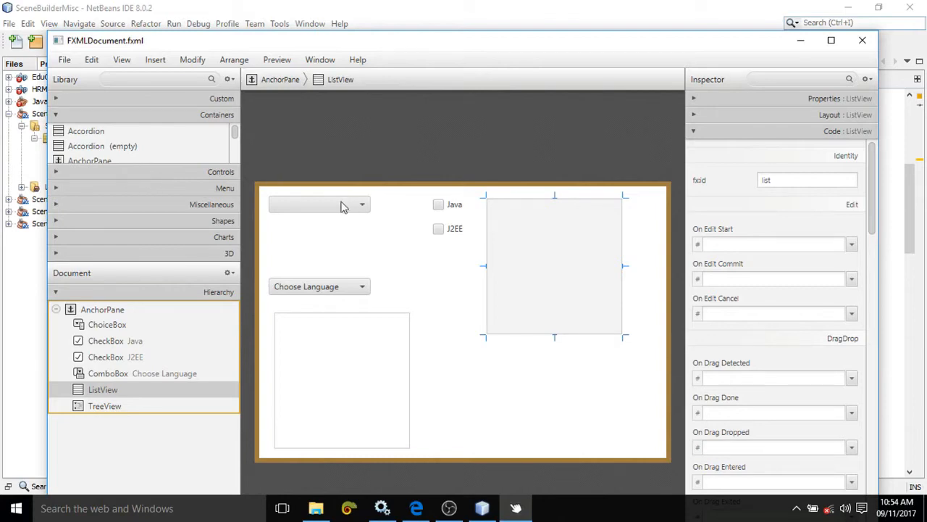
pyautogui.click(319, 204)
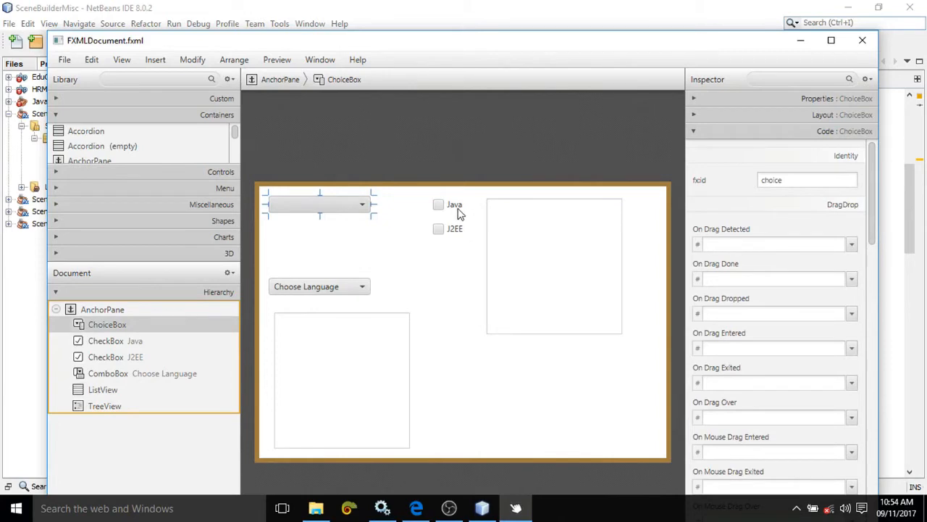
pyautogui.click(437, 204)
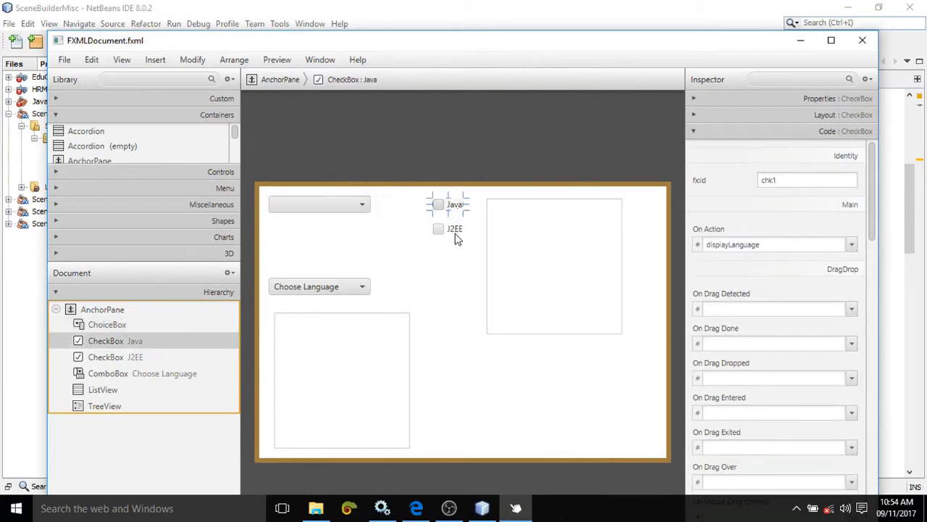
pyautogui.click(437, 229)
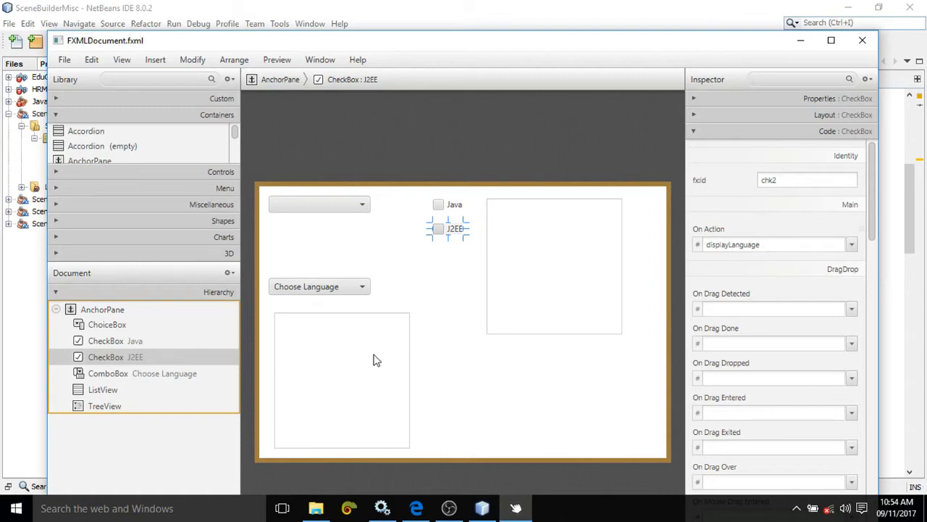
pyautogui.click(319, 286)
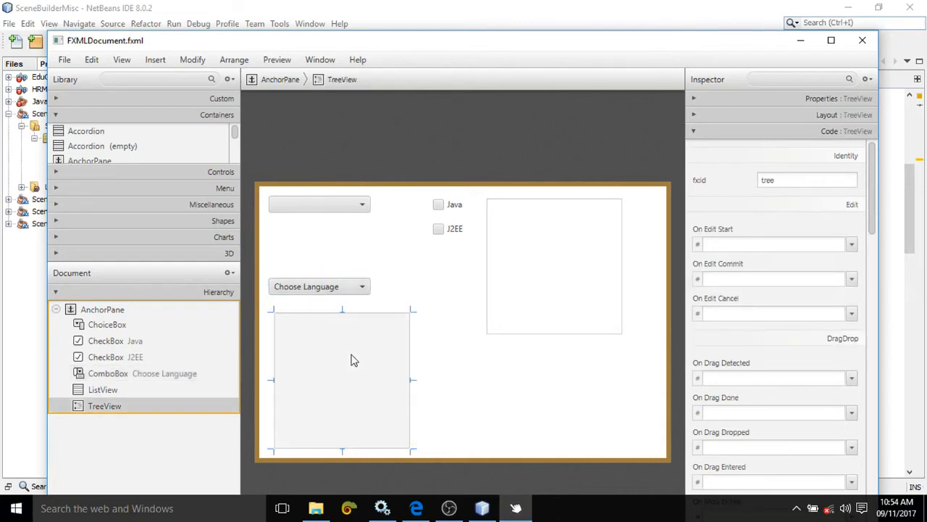
pyautogui.moveTo(582, 272)
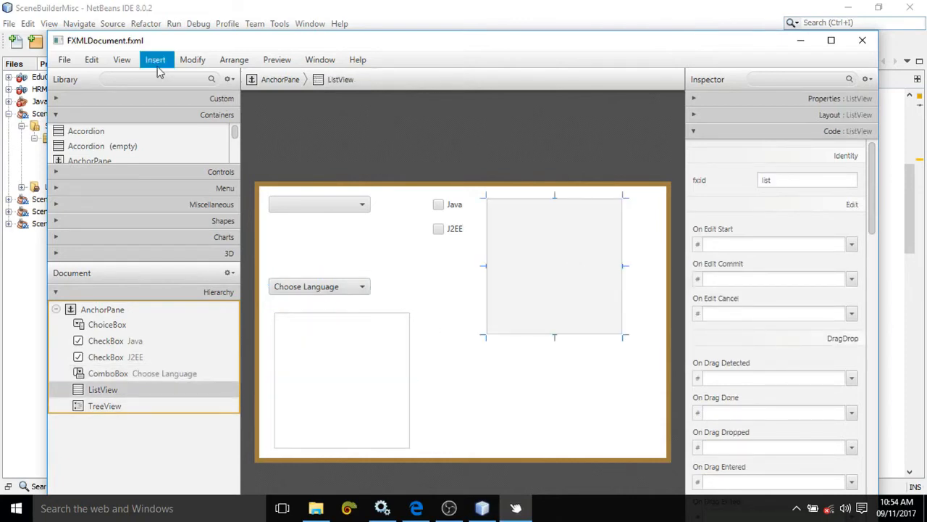
# Step: Preview the sample controller skeleton from the View menu, then dismiss it
pyautogui.click(122, 60)
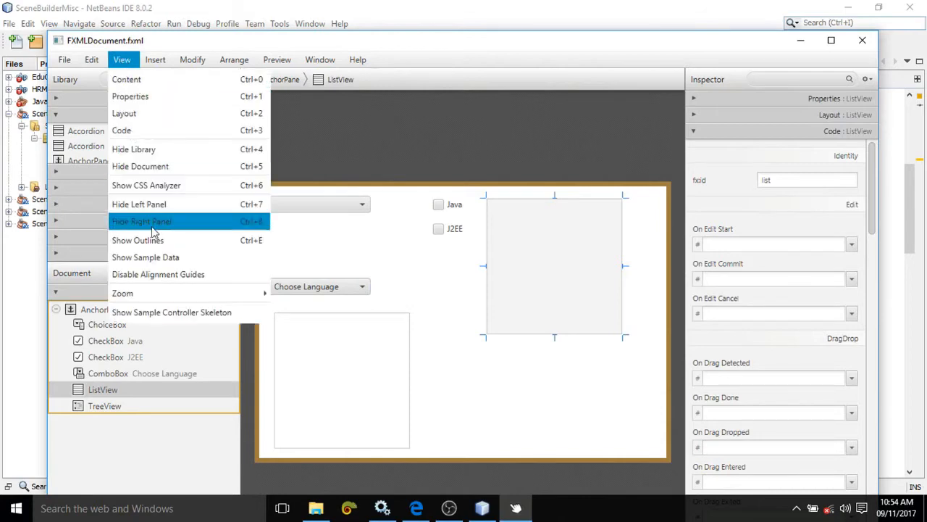
pyautogui.click(171, 312)
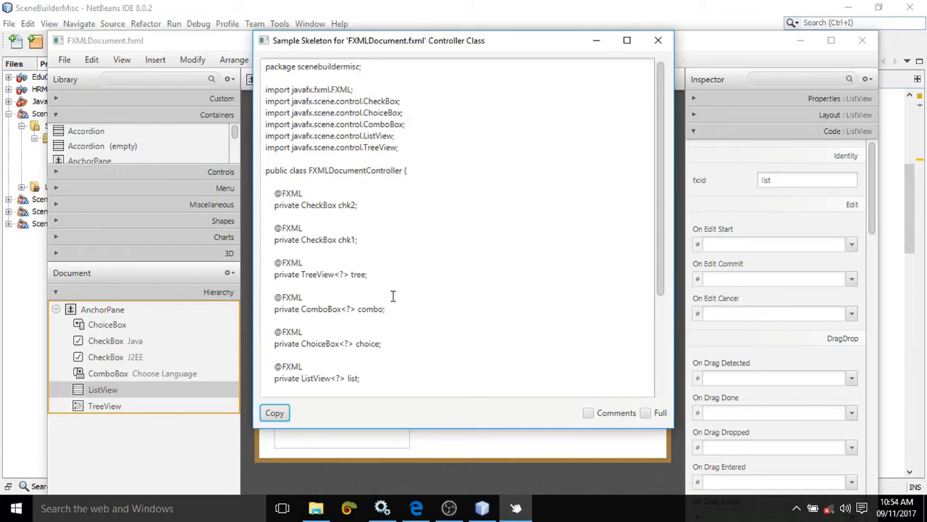
pyautogui.click(658, 40)
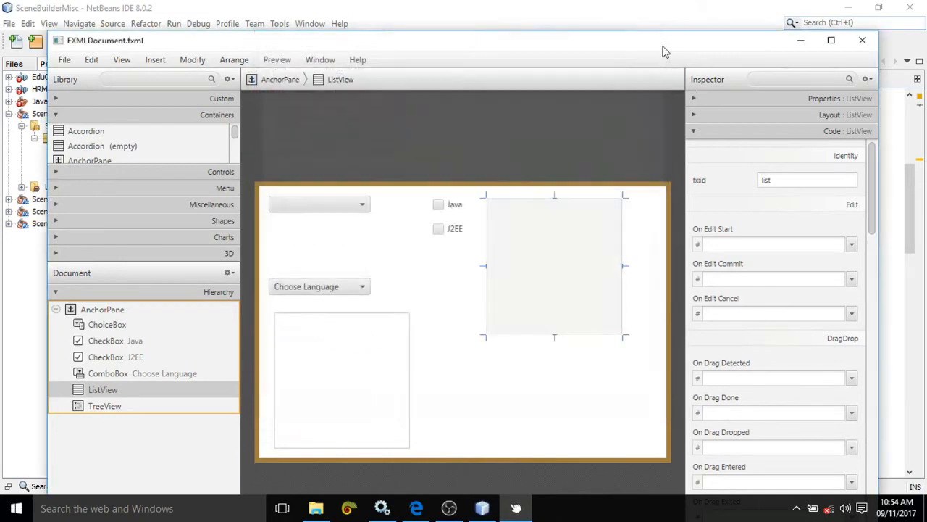
# Step: In NetBeans, scroll FXMLDocumentController.java to displayLanguage and highlight every use of chk1
pyautogui.click(481, 507)
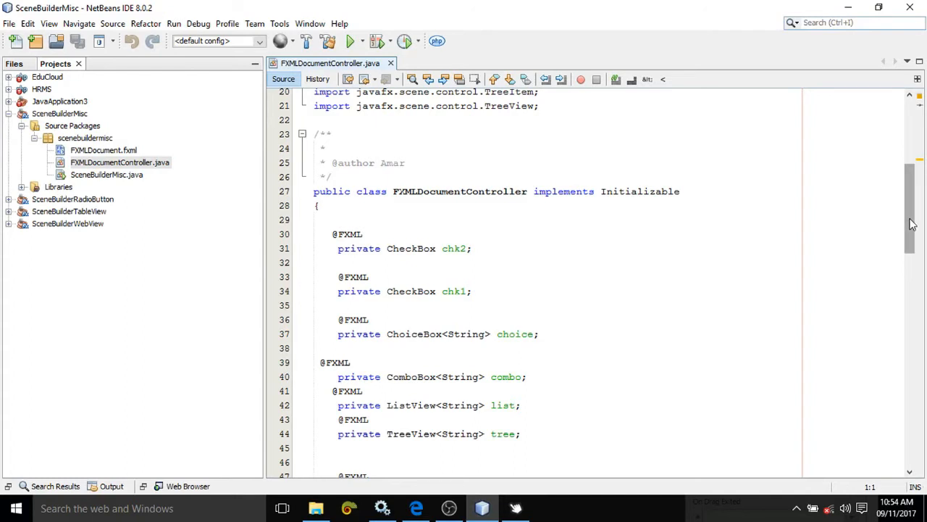
pyautogui.scroll(-3)
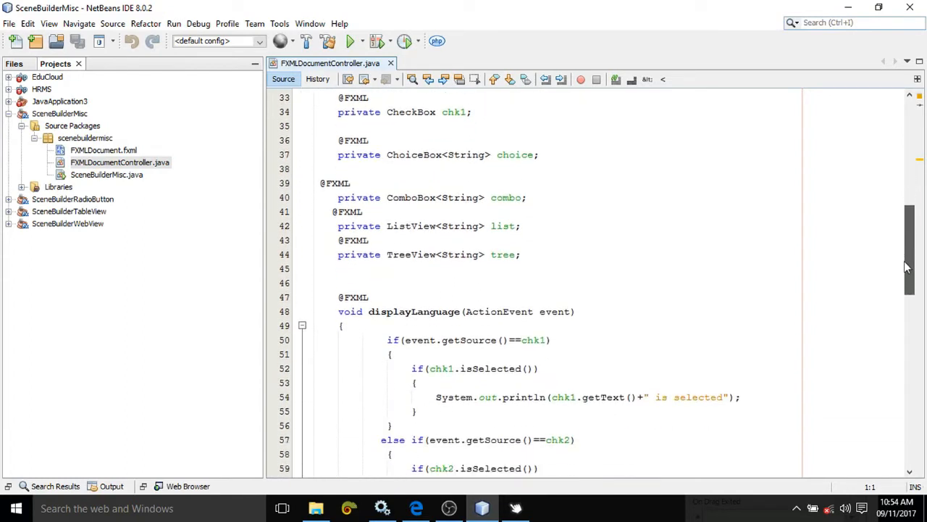
pyautogui.scroll(-3)
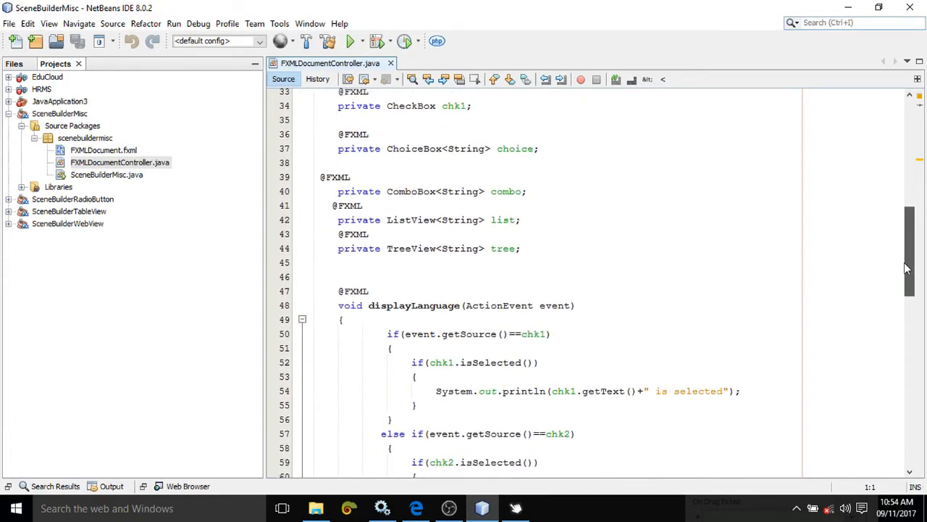
pyautogui.scroll(-3)
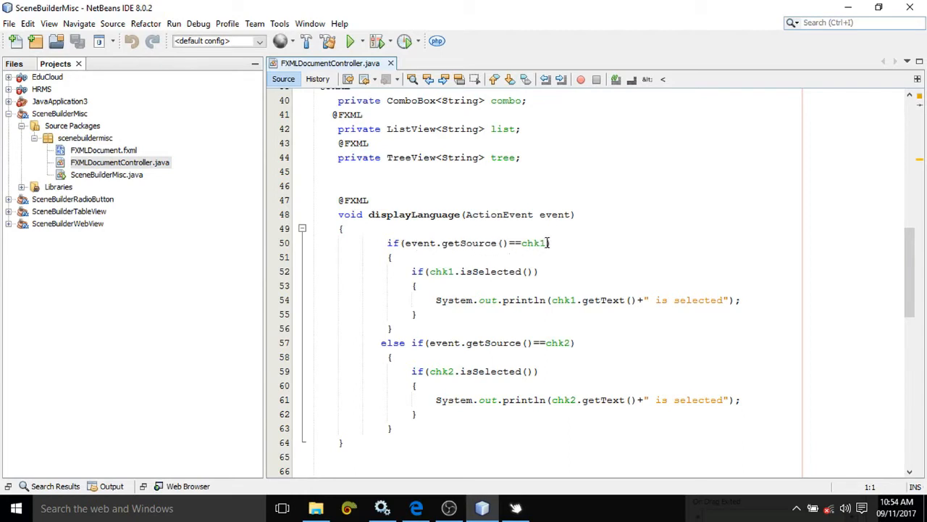
pyautogui.doubleClick(533, 243)
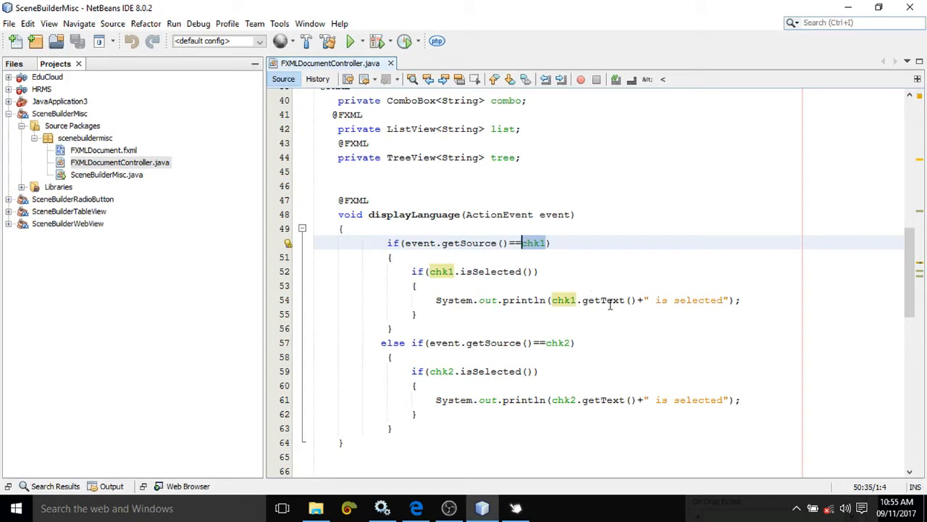
pyautogui.moveTo(597, 320)
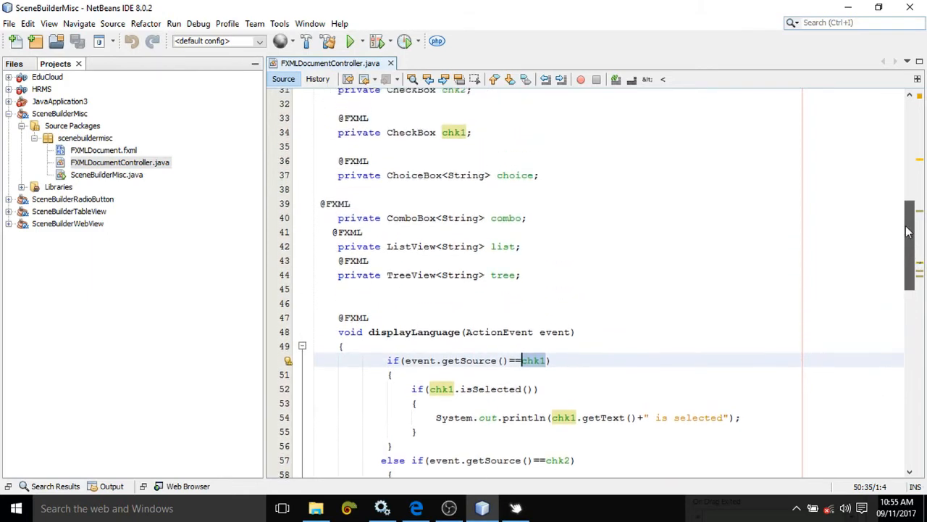
pyautogui.scroll(-3)
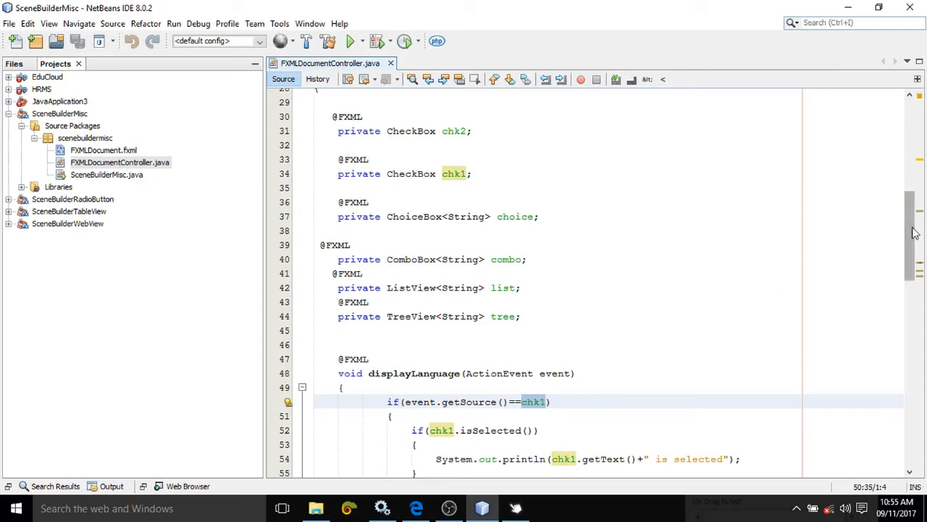
pyautogui.scroll(-3)
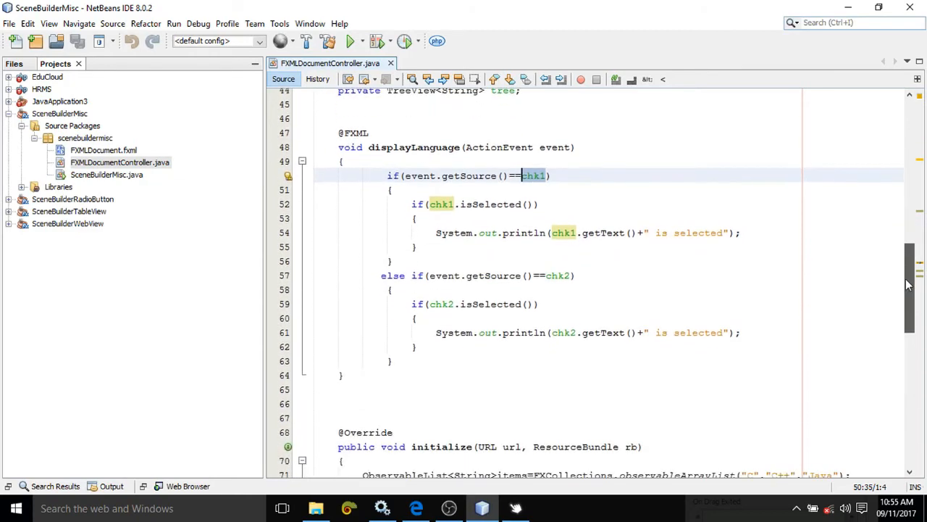
pyautogui.scroll(-3)
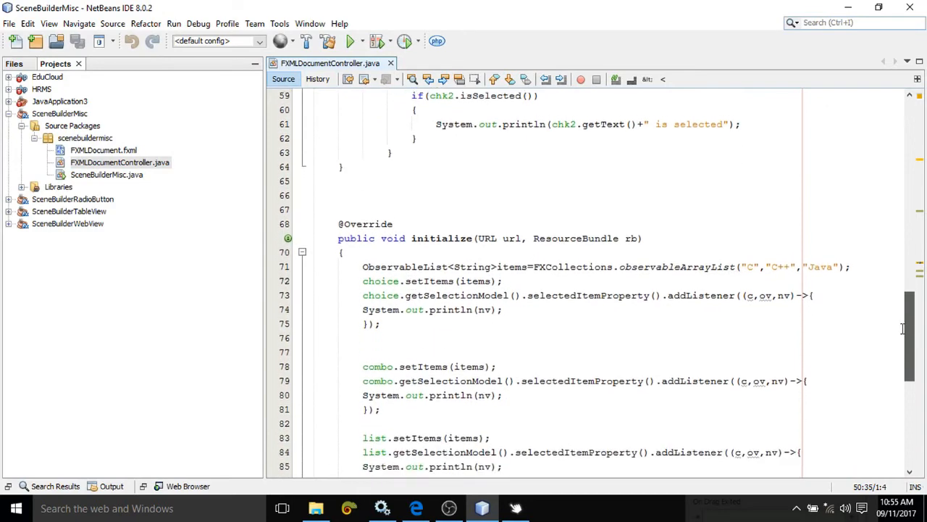
pyautogui.scroll(-3)
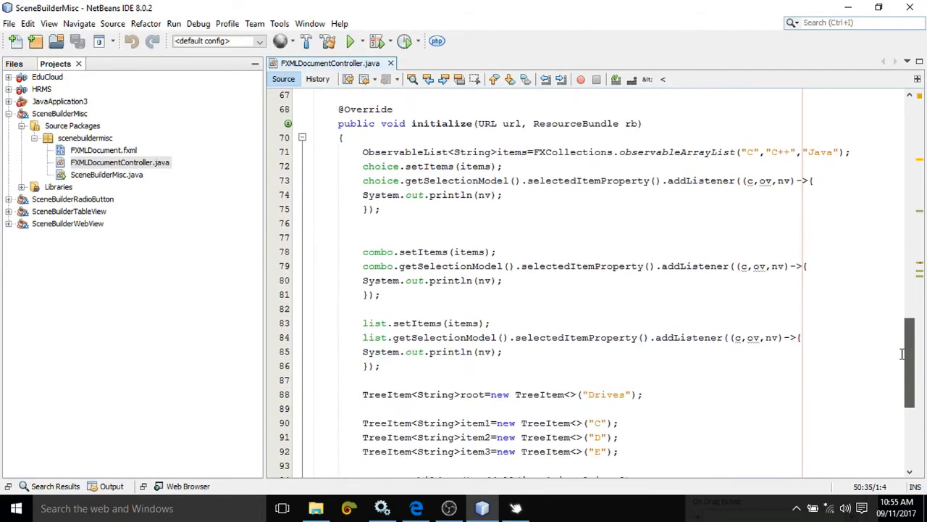
pyautogui.scroll(-3)
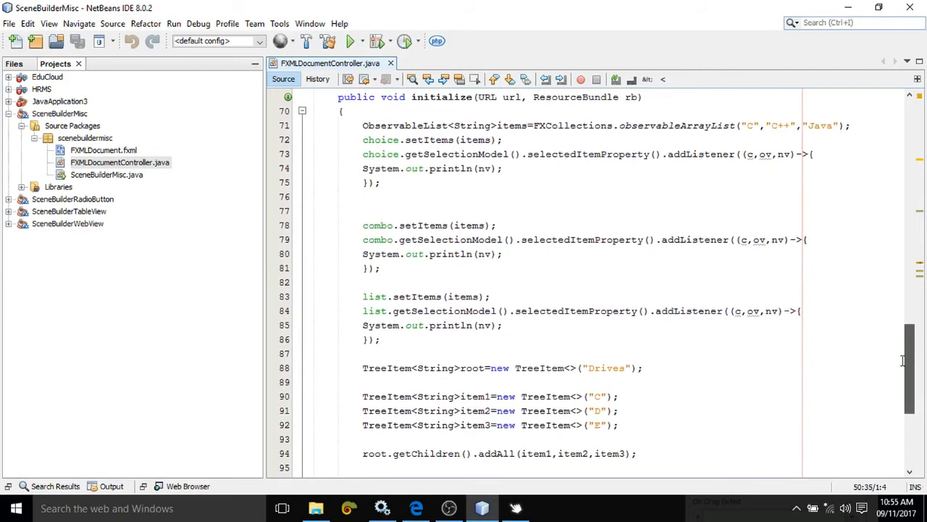
pyautogui.scroll(-3)
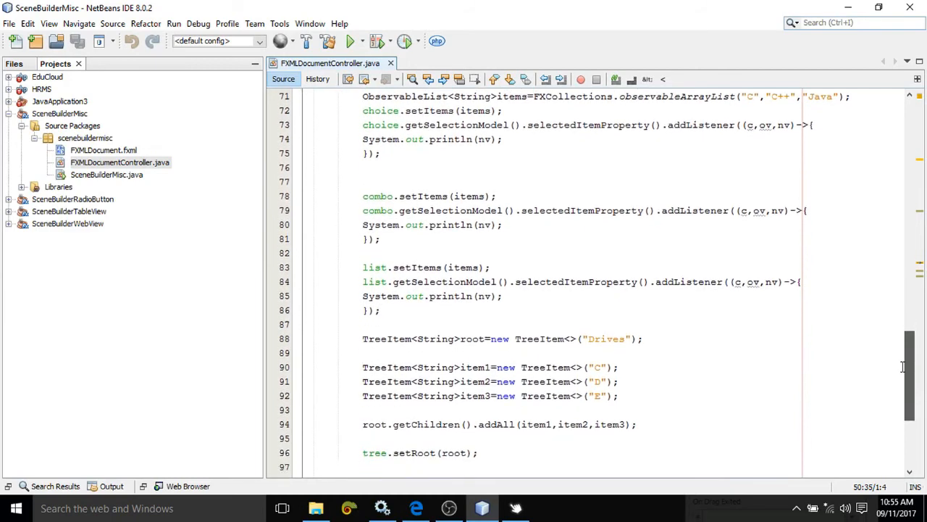
pyautogui.scroll(-3)
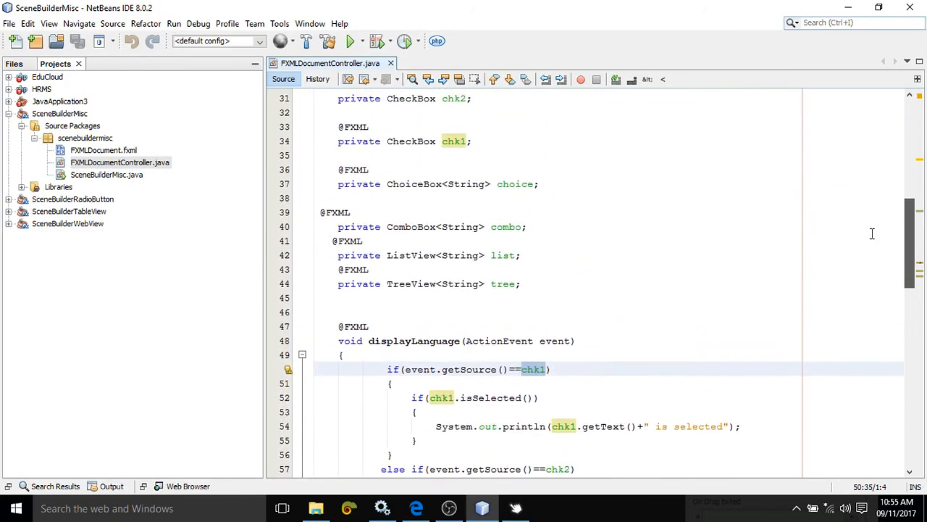
pyautogui.scroll(3)
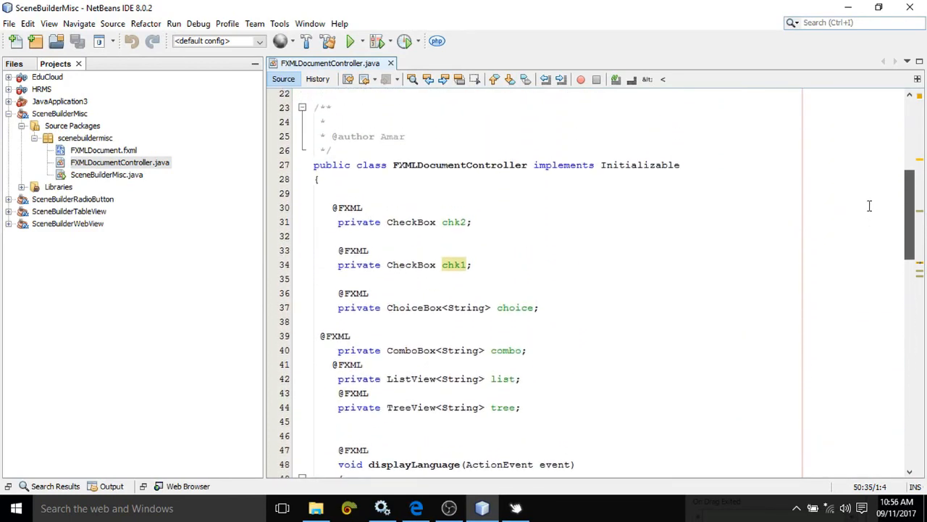